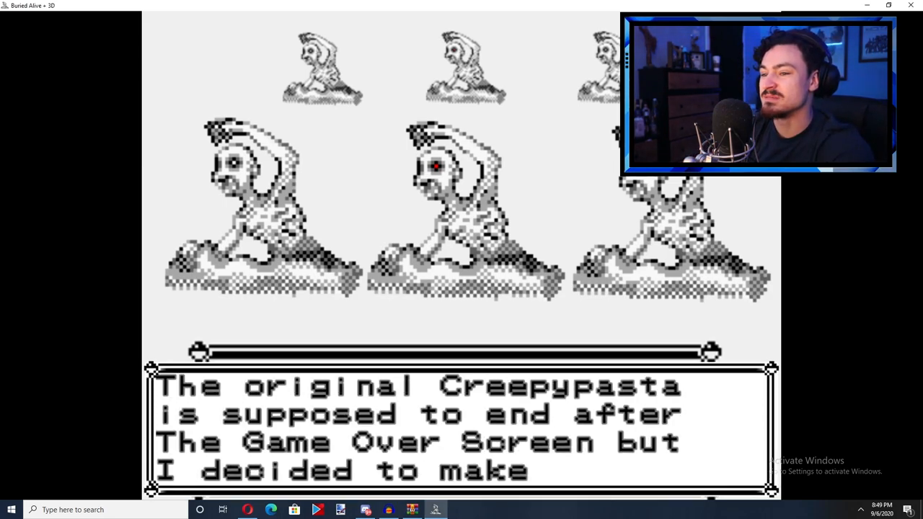
Advance the creator's epilogue message to reach the "THE END" screen.
{"action": "key", "text": "space"}
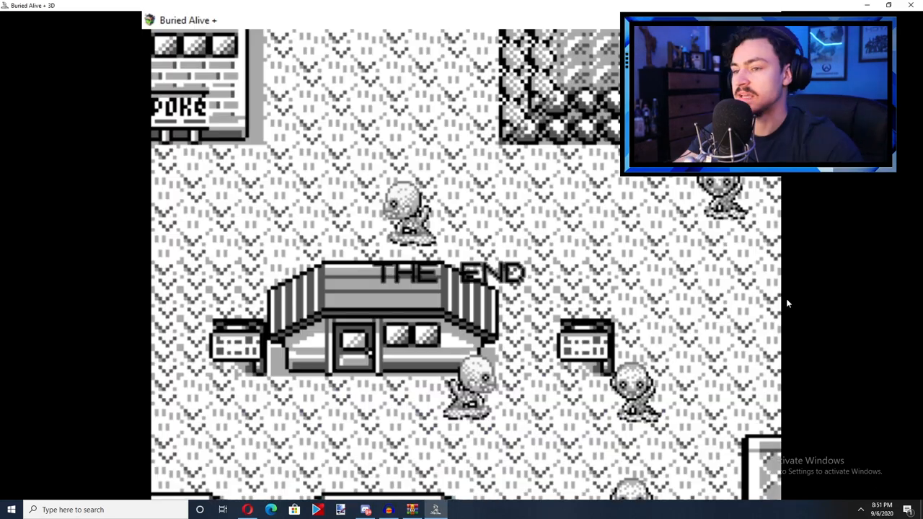
{"action": "mouse_move", "coordinate": [796, 293]}
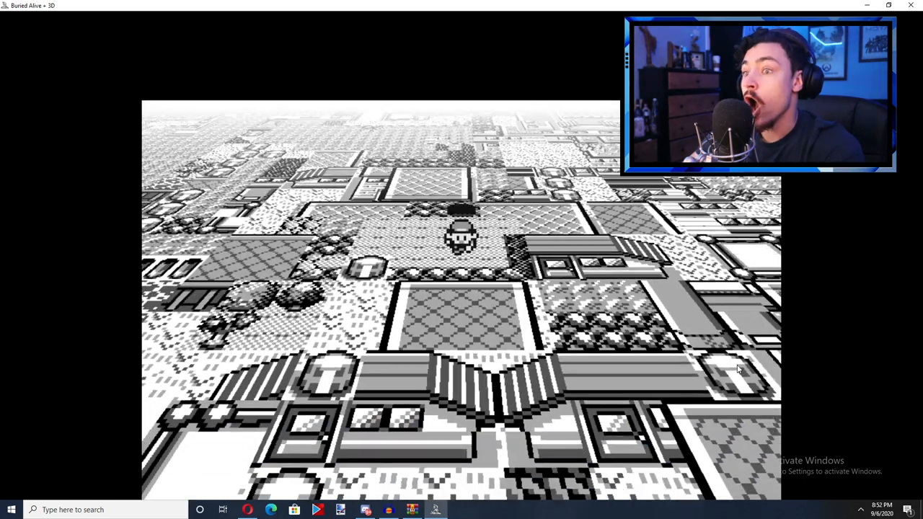
Walk the character north through the tilted 3D town toward a tree.
{"action": "key", "text": "Up"}
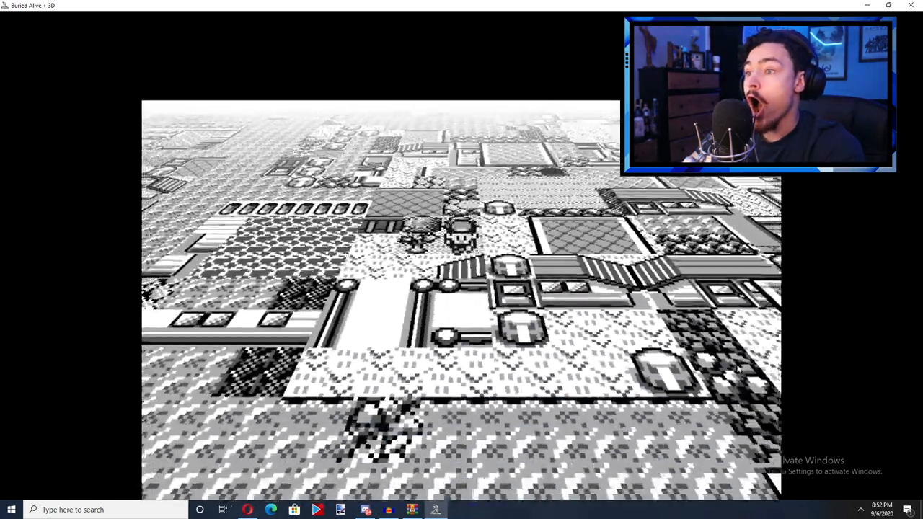